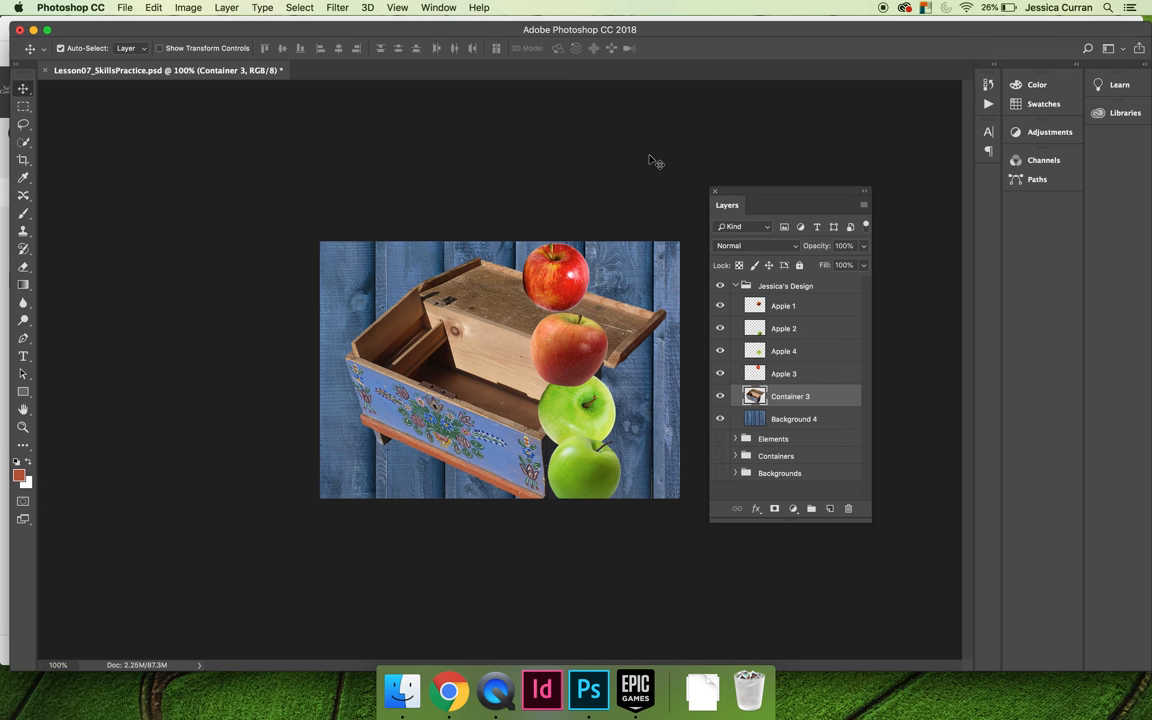
mouse_move(632, 180)
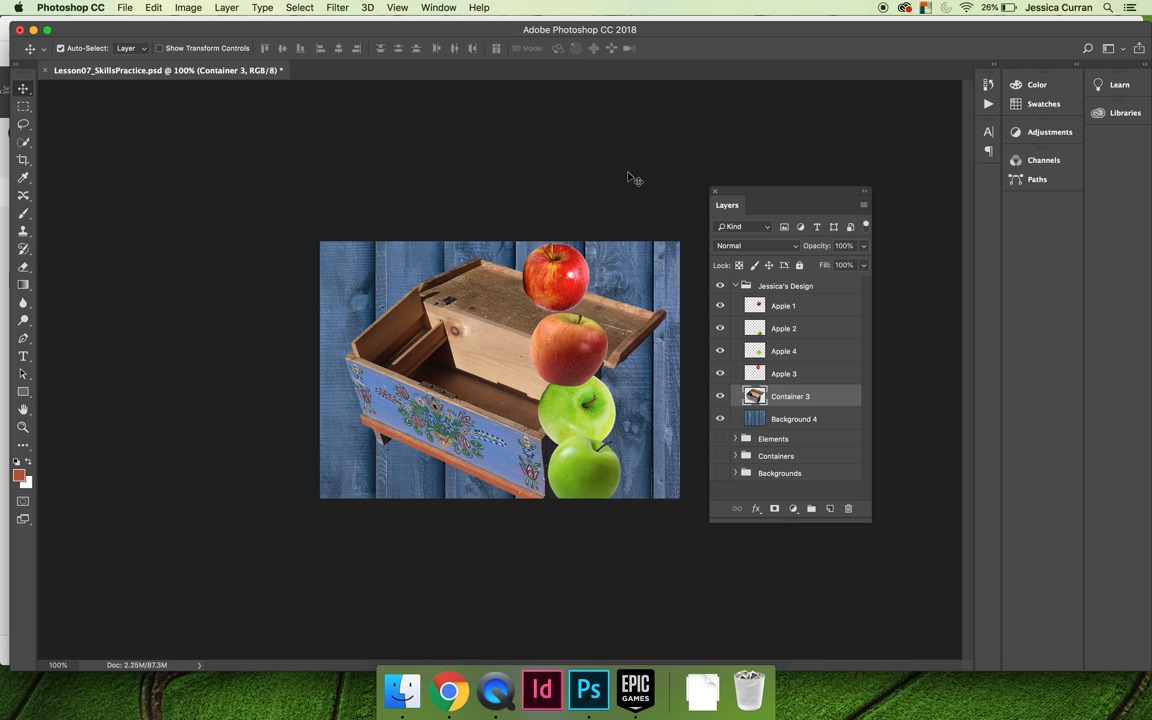
mouse_move(736, 288)
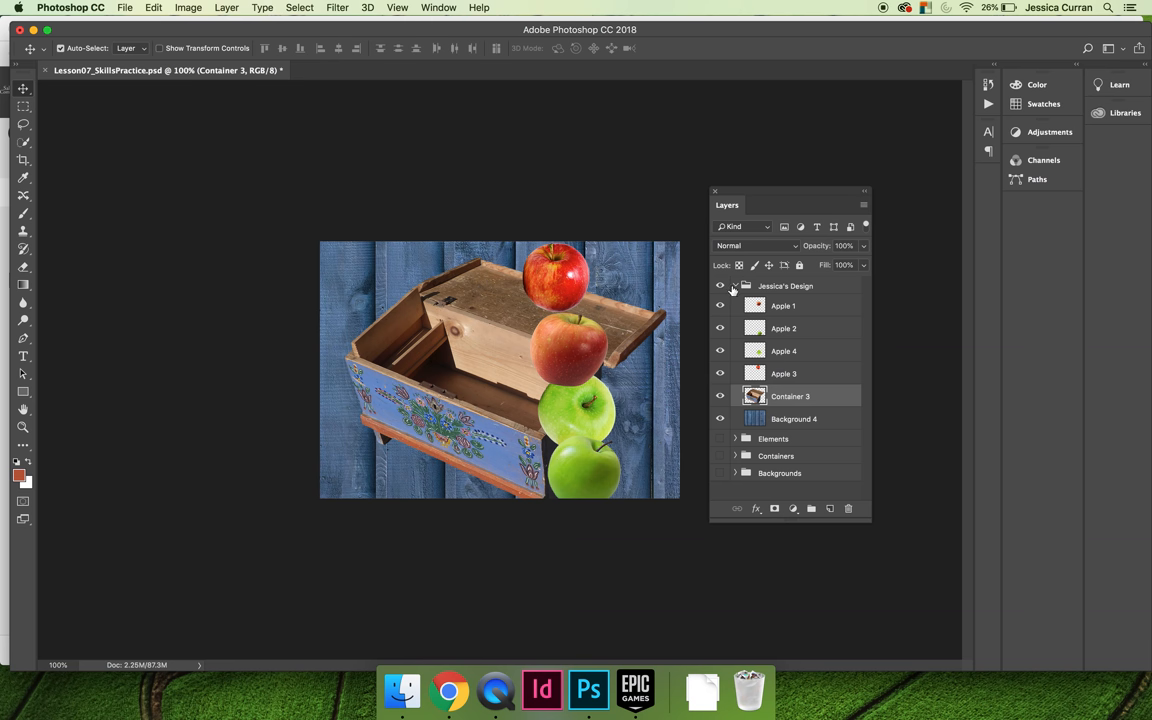
- Lock all layers in the Elements group within Jessica's Design, choosing All in the dialog
left_click(782, 284)
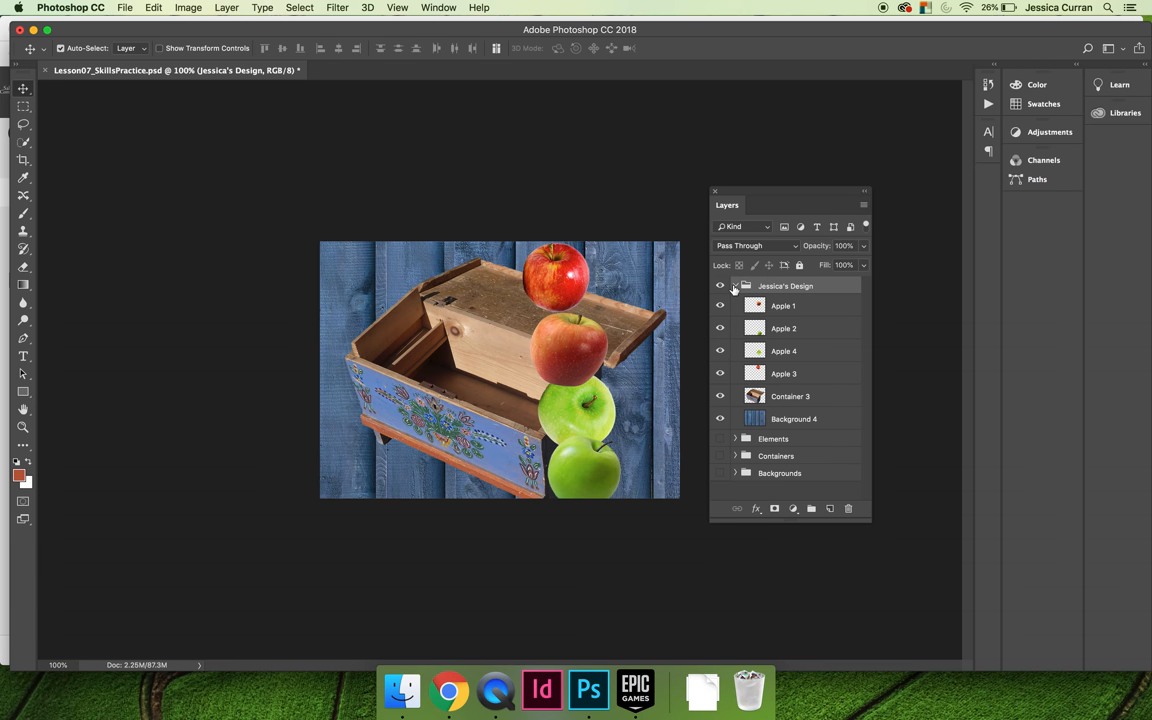
left_click(736, 284)
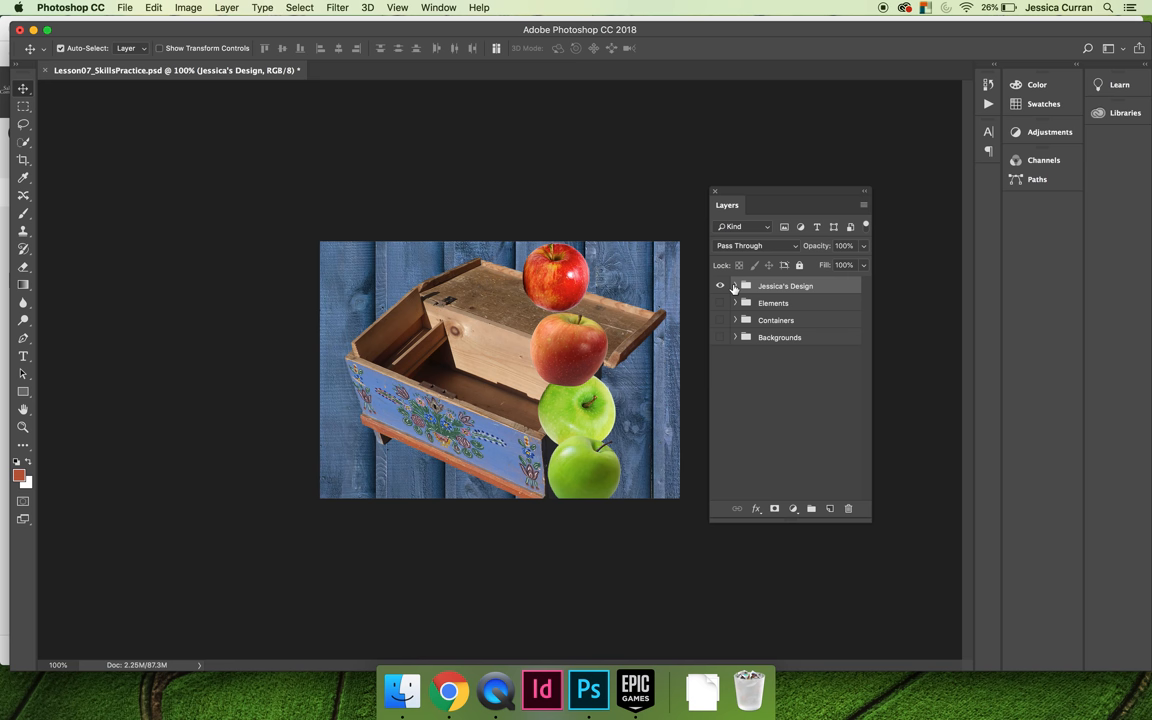
left_click(736, 286)
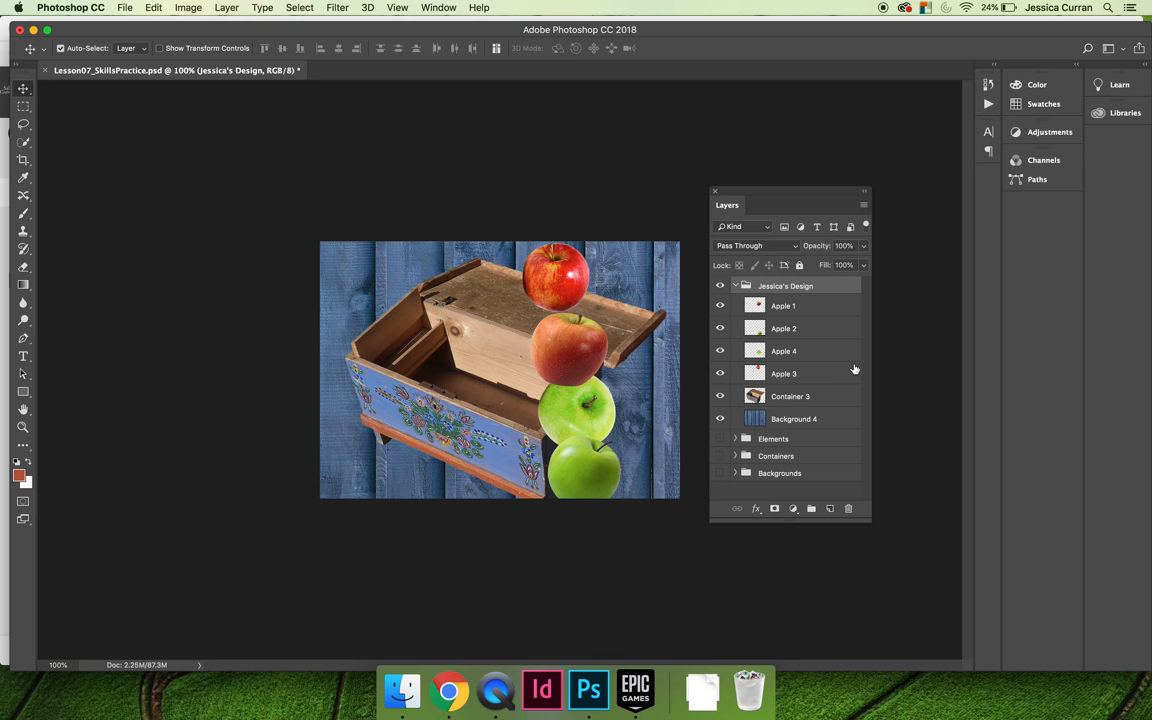
mouse_move(846, 394)
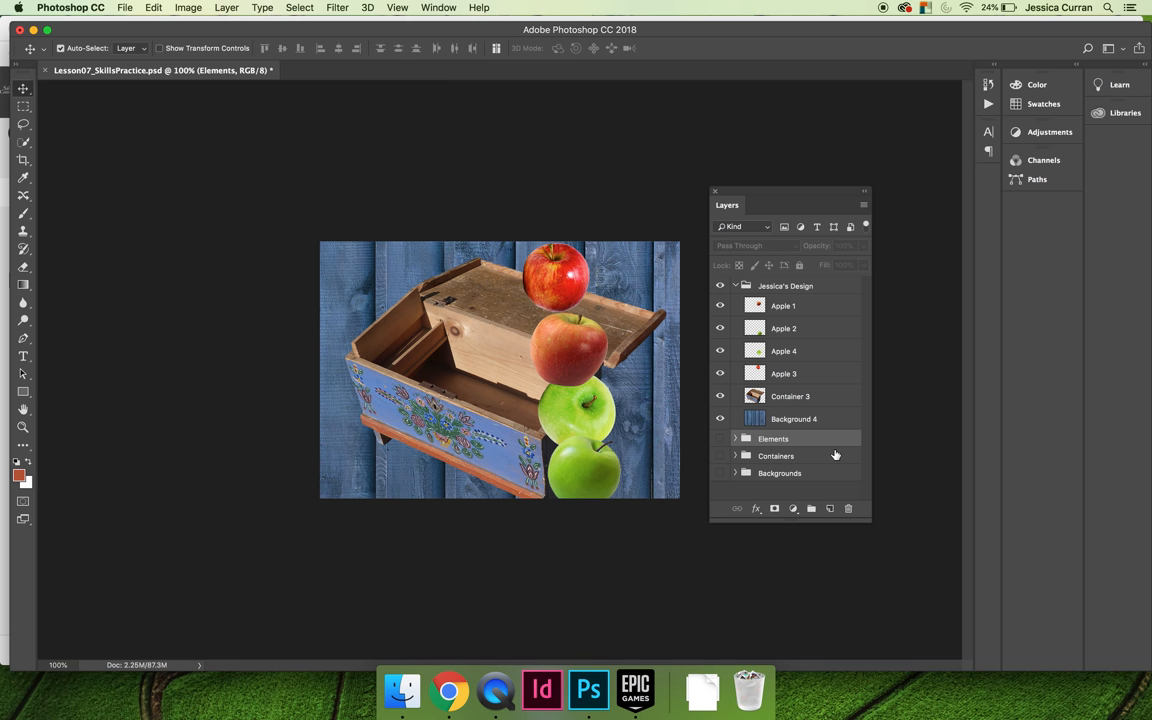
left_click(224, 8)
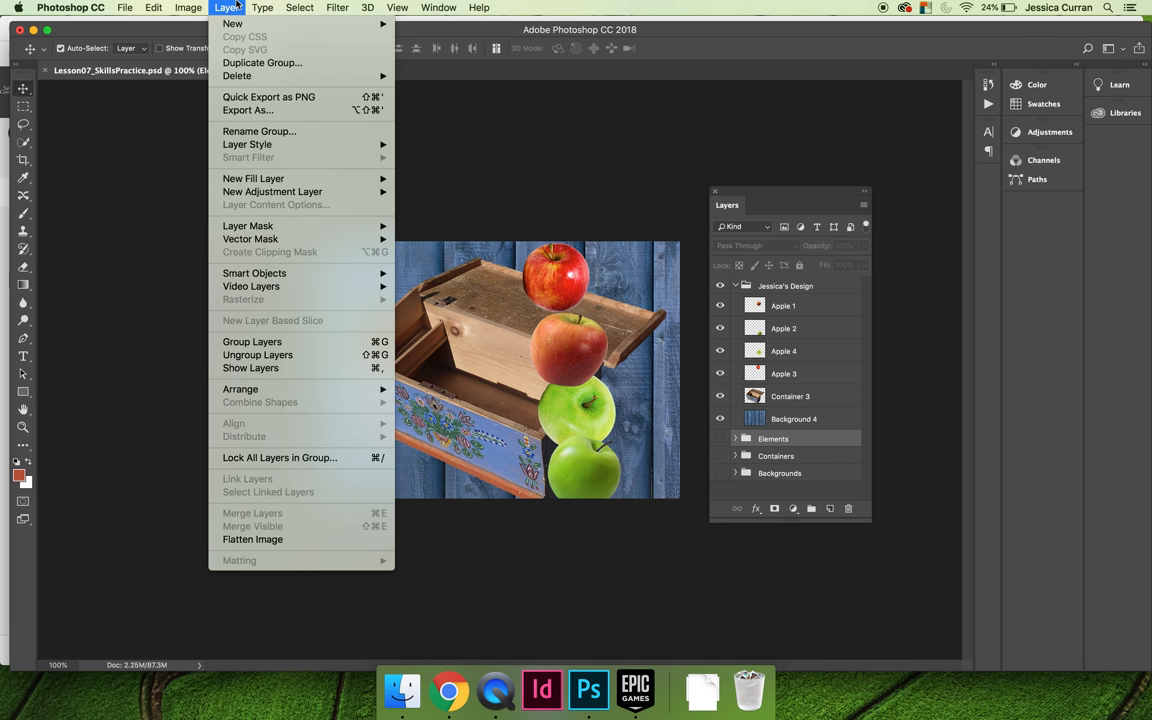
mouse_move(280, 458)
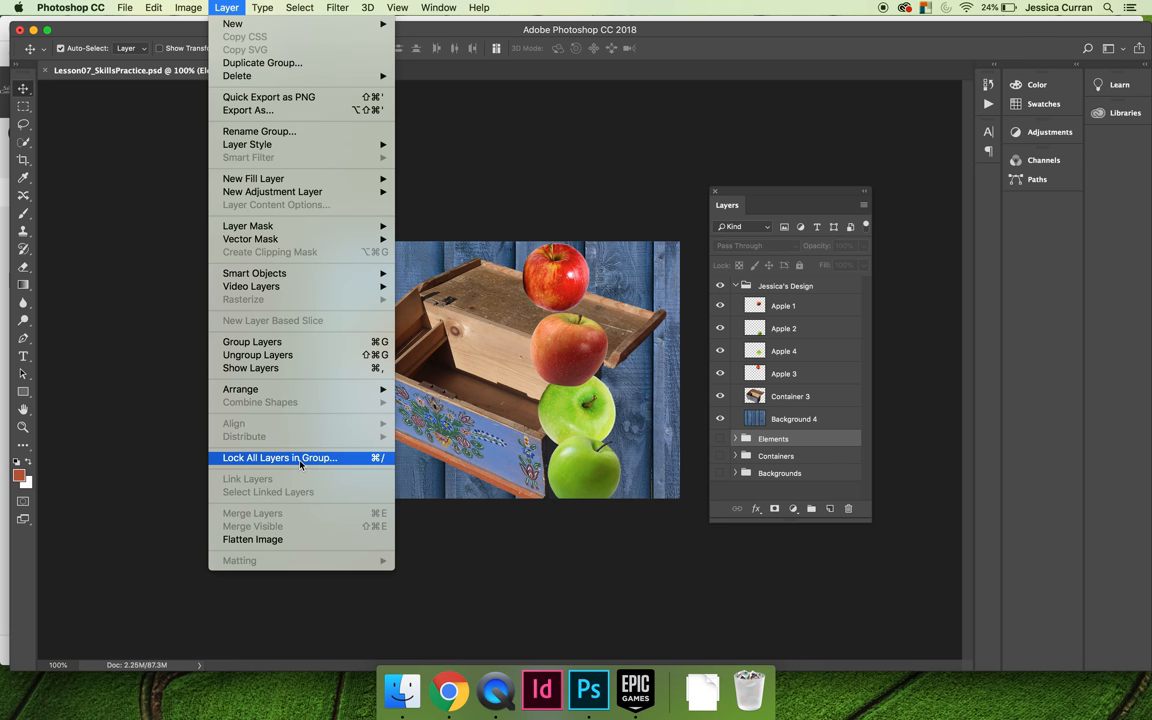
left_click(280, 458)
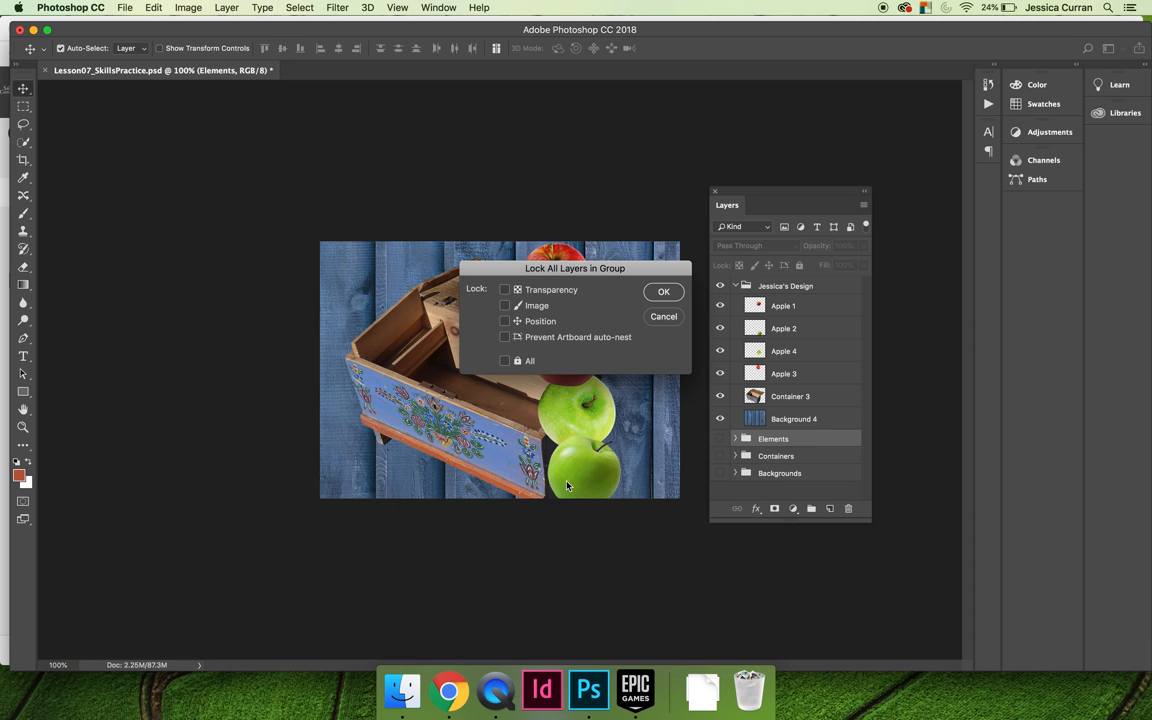
left_click(664, 292)
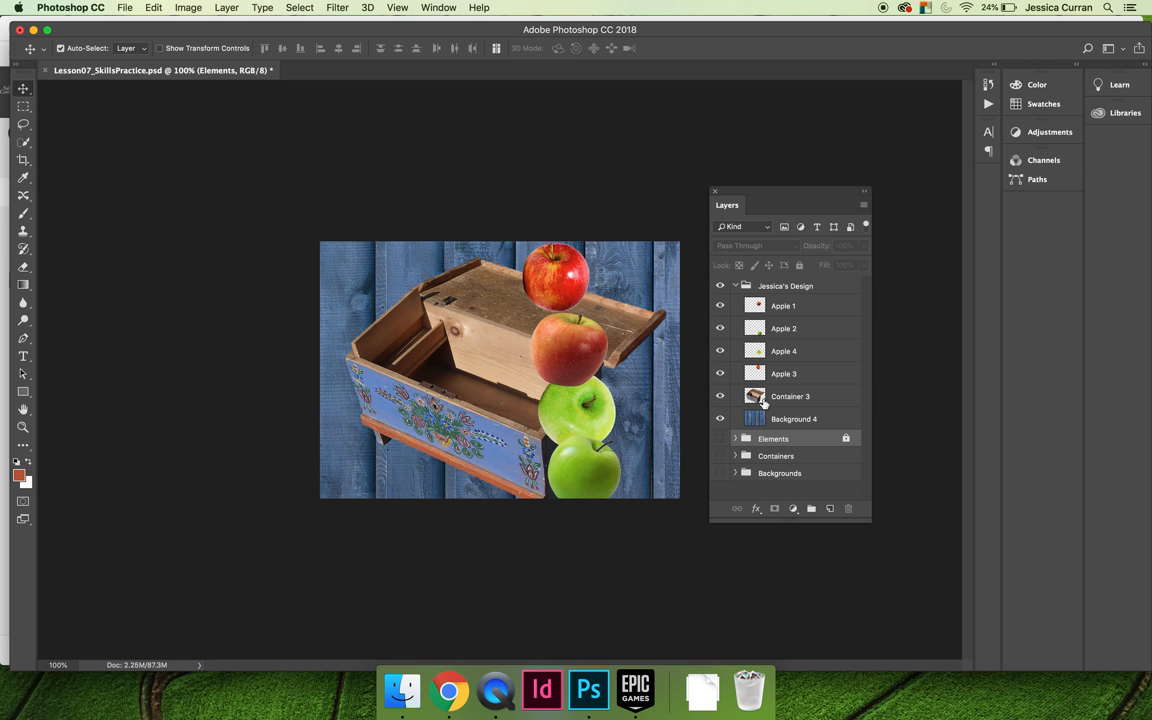
- Lock all layers in the Containers and Backgrounds groups the same way
left_click(776, 456)
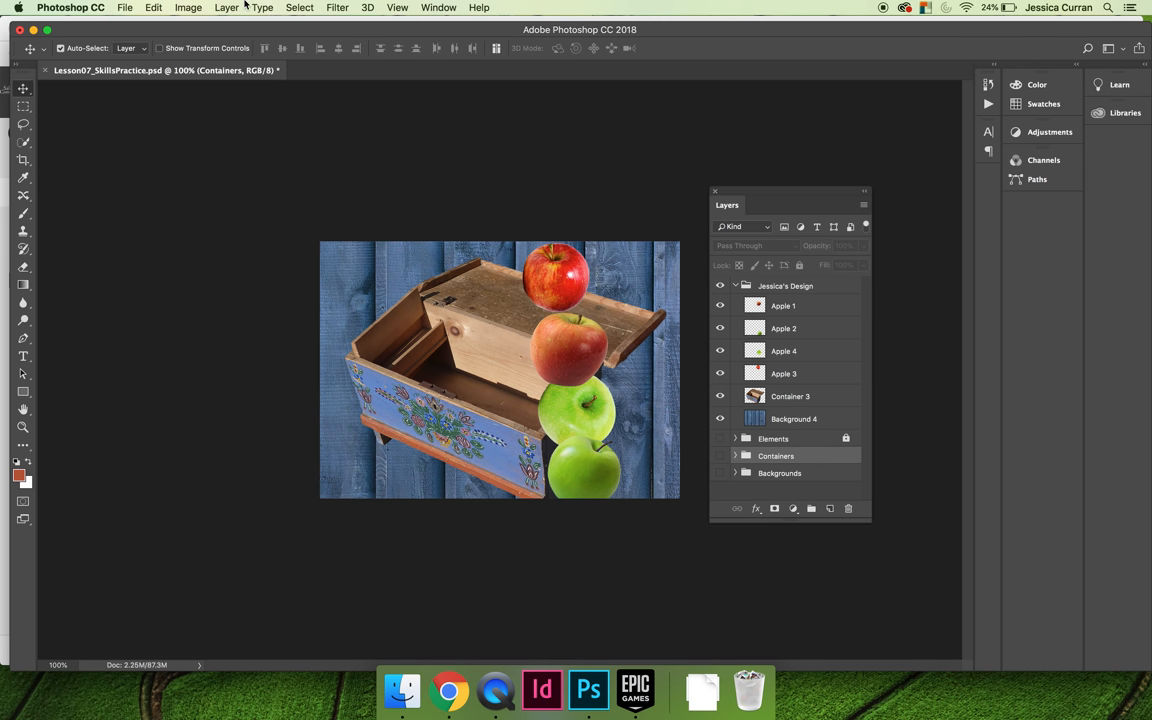
left_click(212, 8)
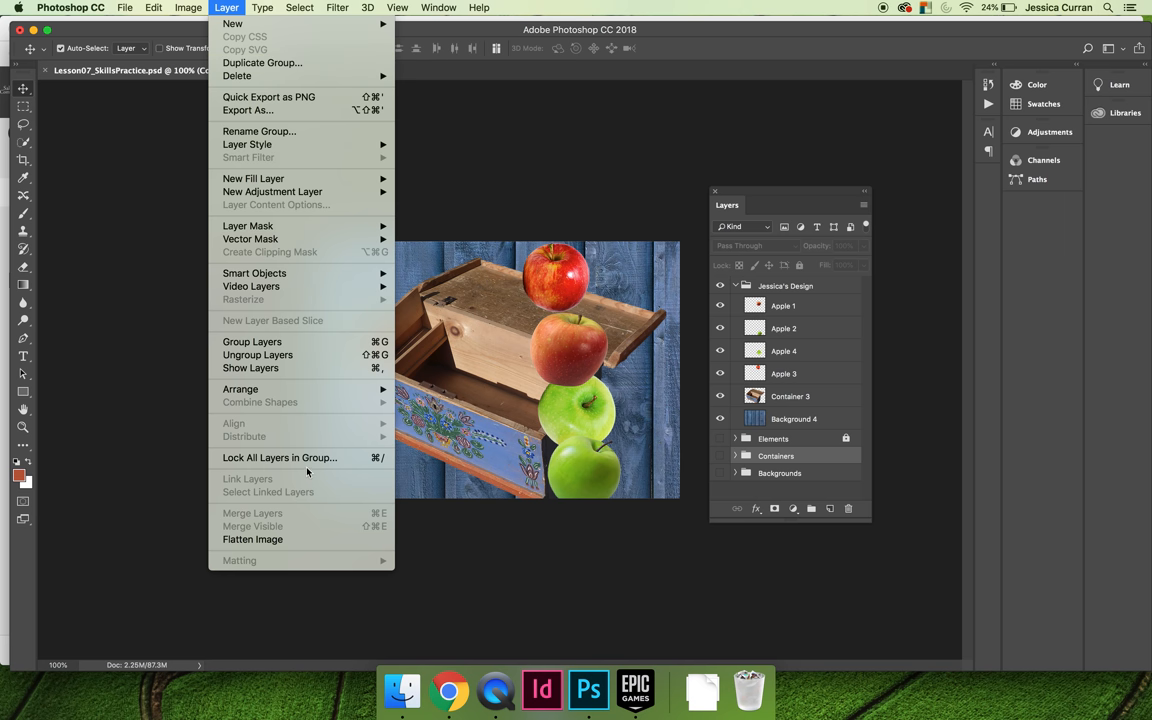
left_click(280, 456)
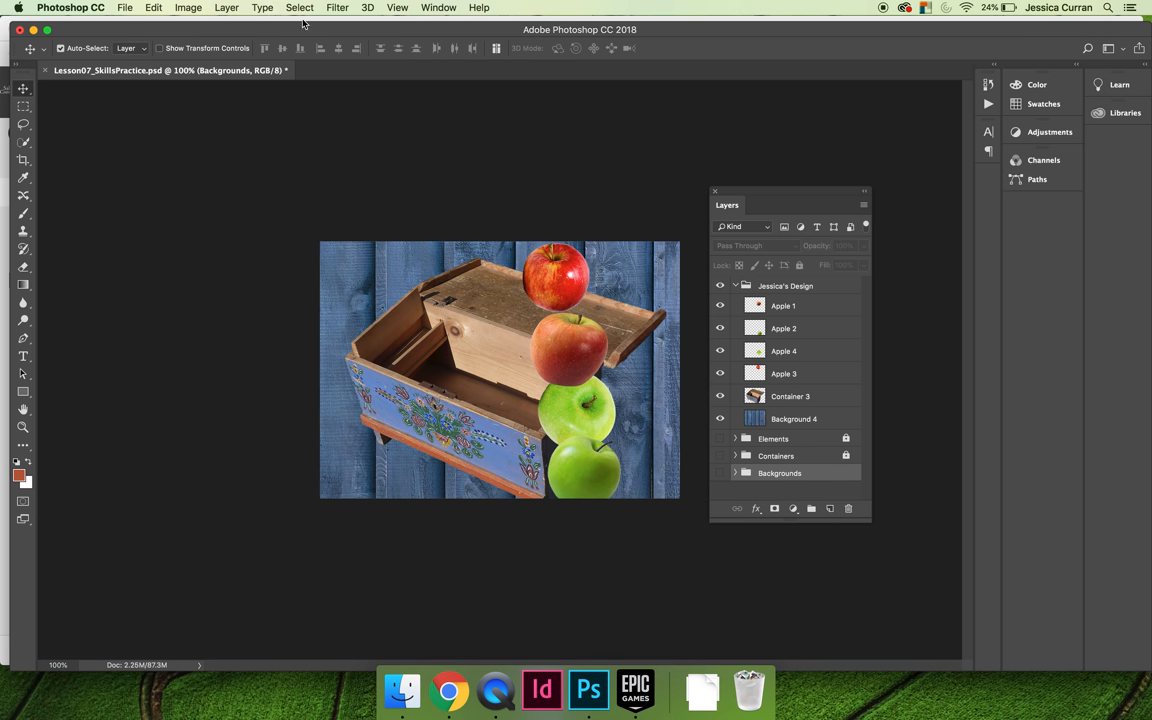
left_click(228, 8)
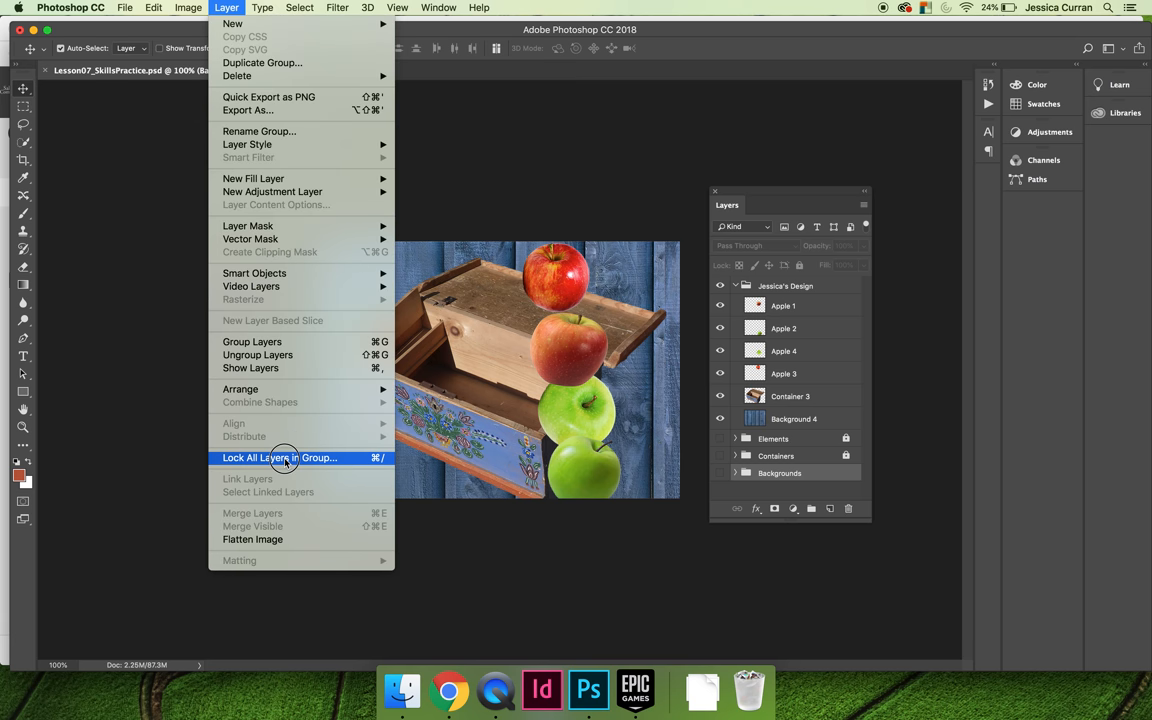
left_click(284, 458)
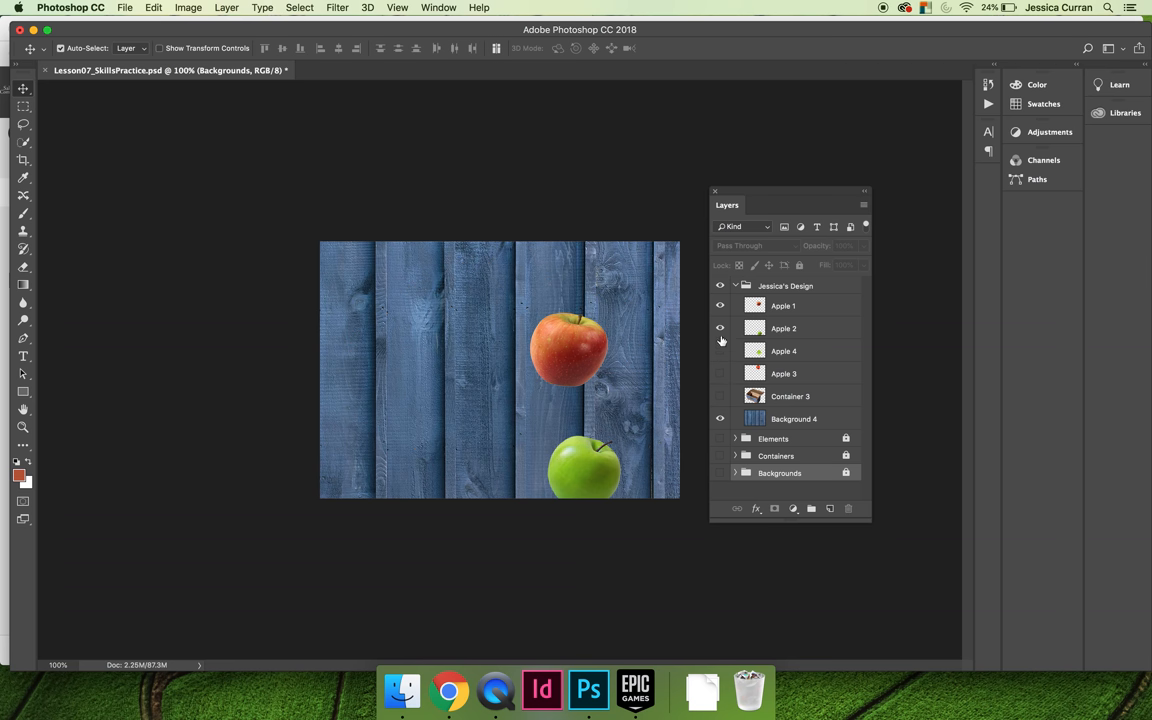
- Hide the remaining apples and lock everything on the Background 4 layer
left_click(720, 328)
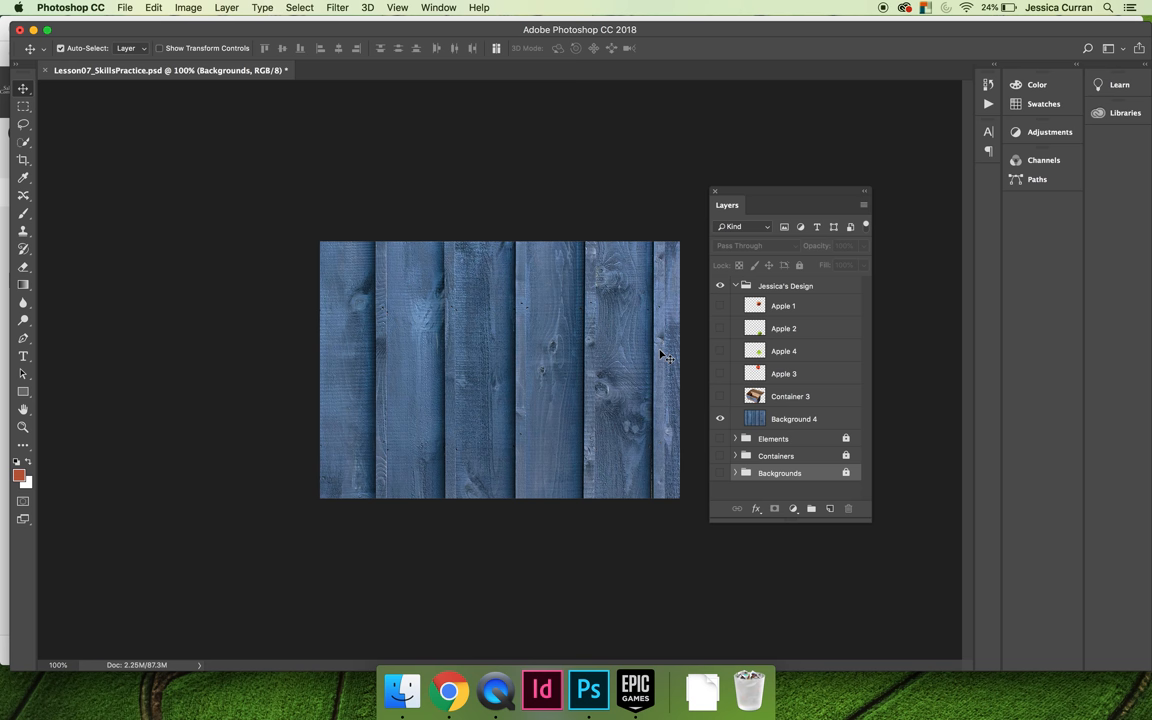
mouse_move(560, 344)
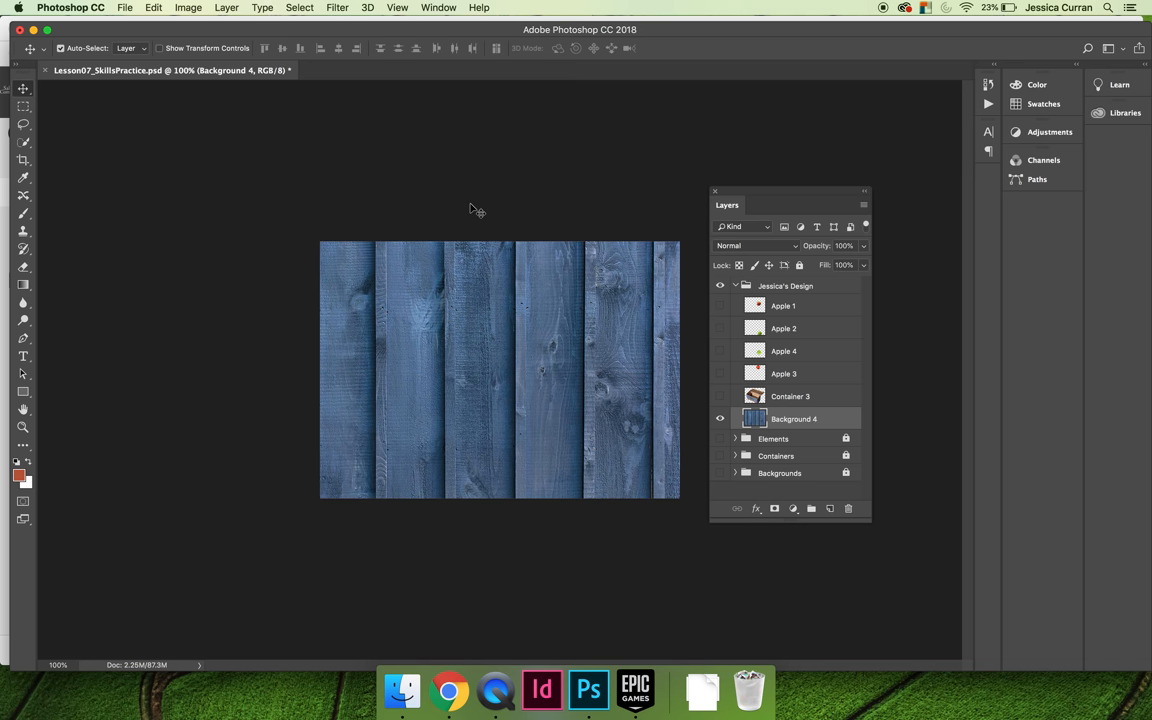
mouse_move(842, 414)
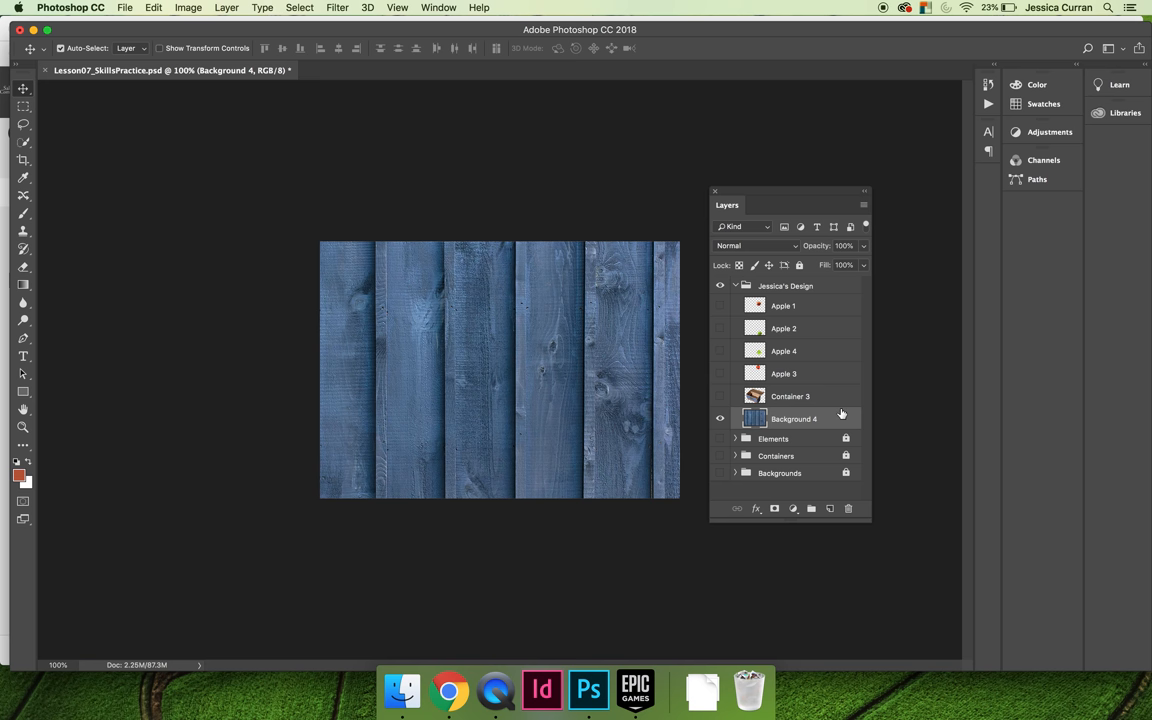
mouse_move(228, 8)
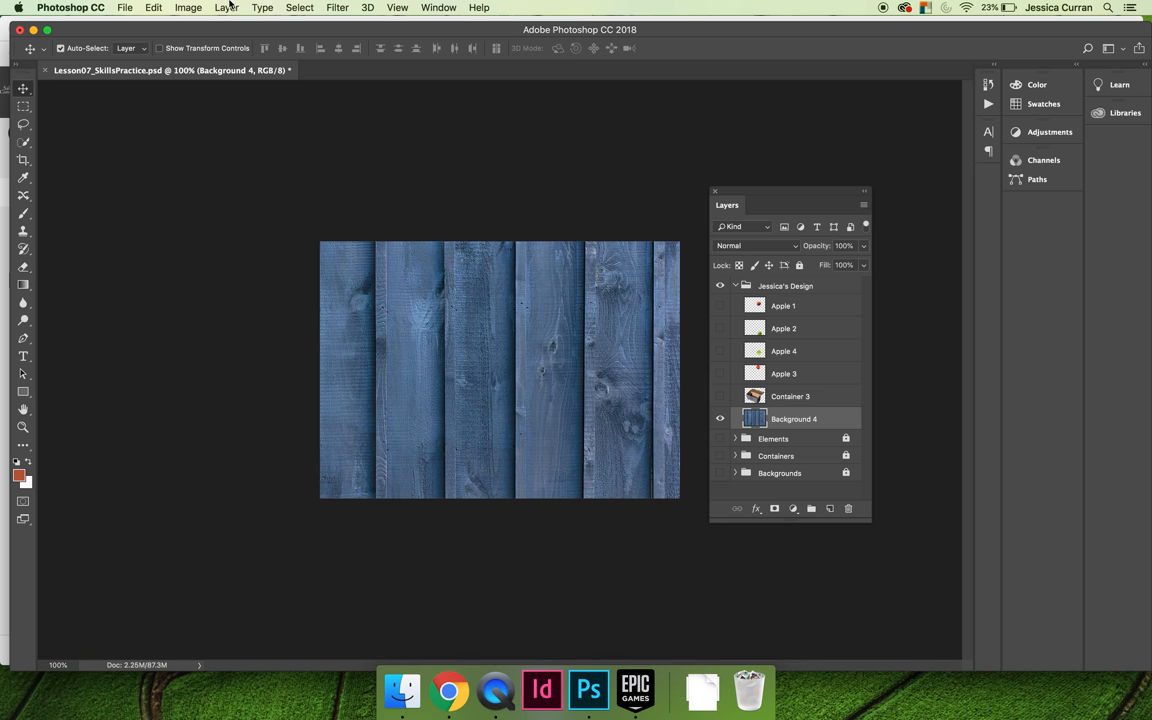
left_click(228, 12)
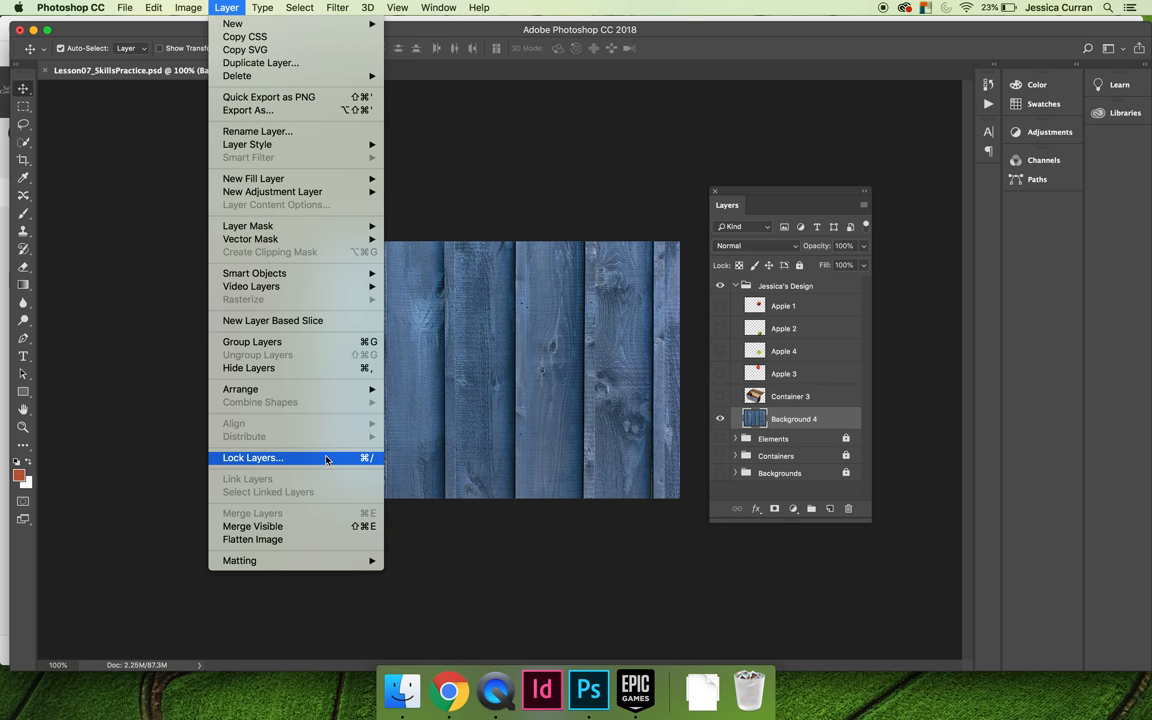
left_click(252, 458)
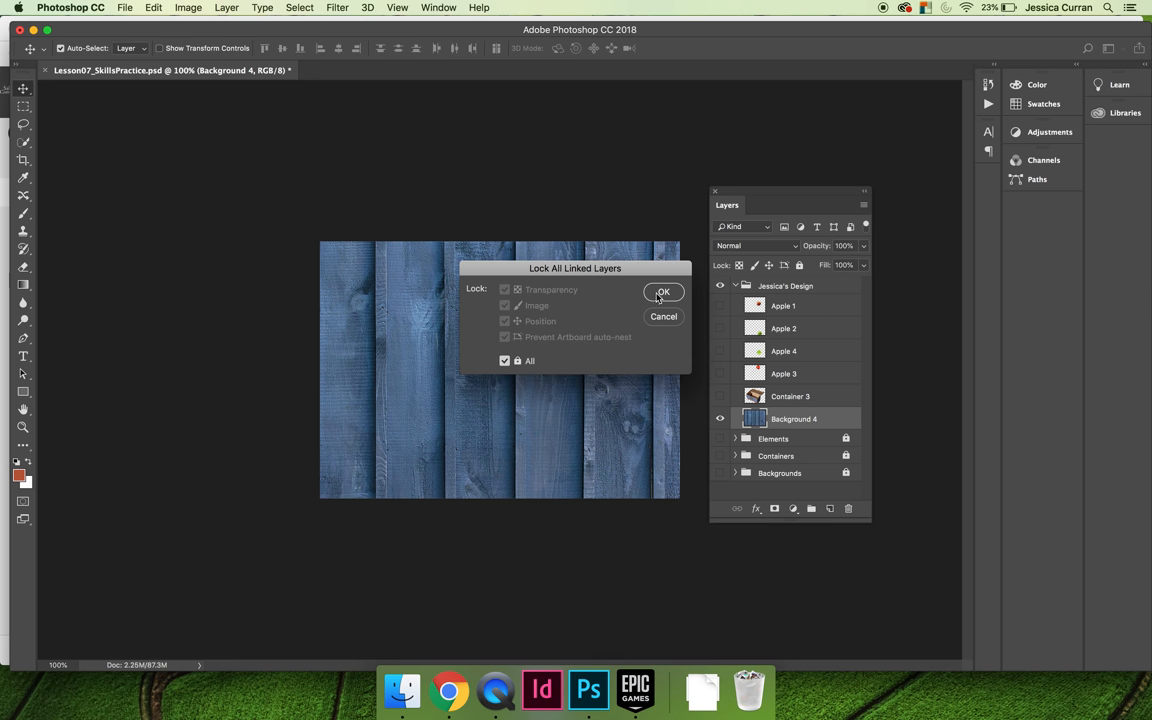
left_click(662, 292)
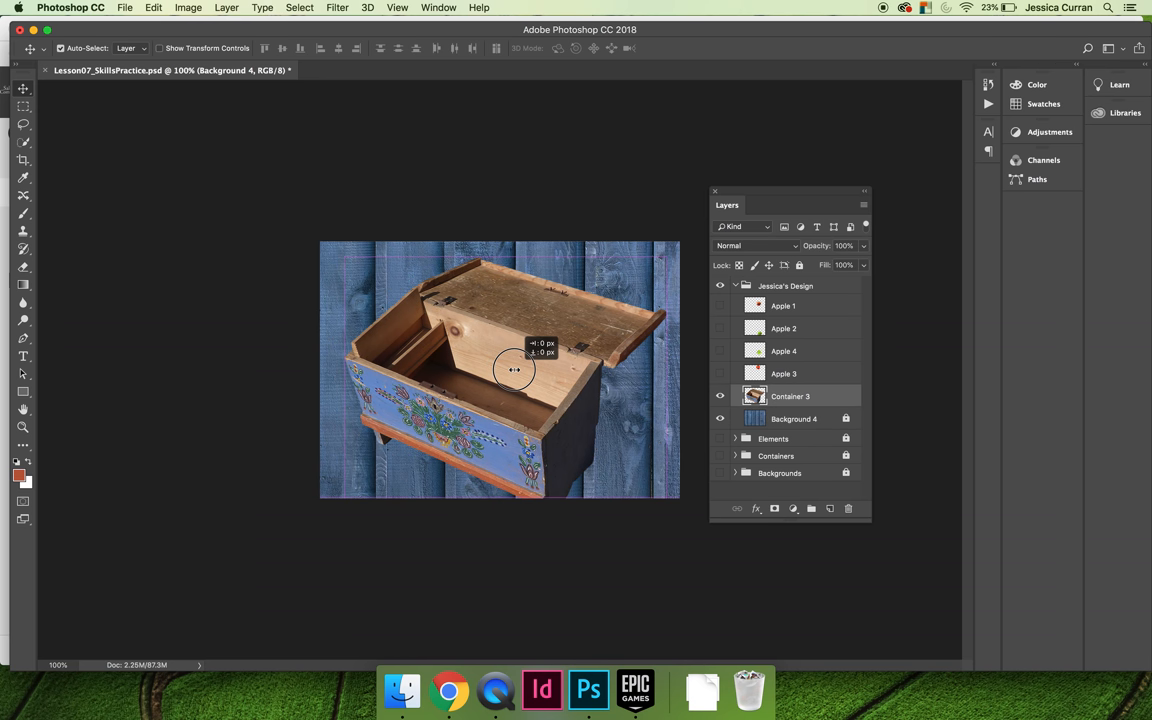
- Nudge the wooden box on the blue wood and bring up the Container 3 layer actions to lock it
left_click_drag(516, 370, 508, 368)
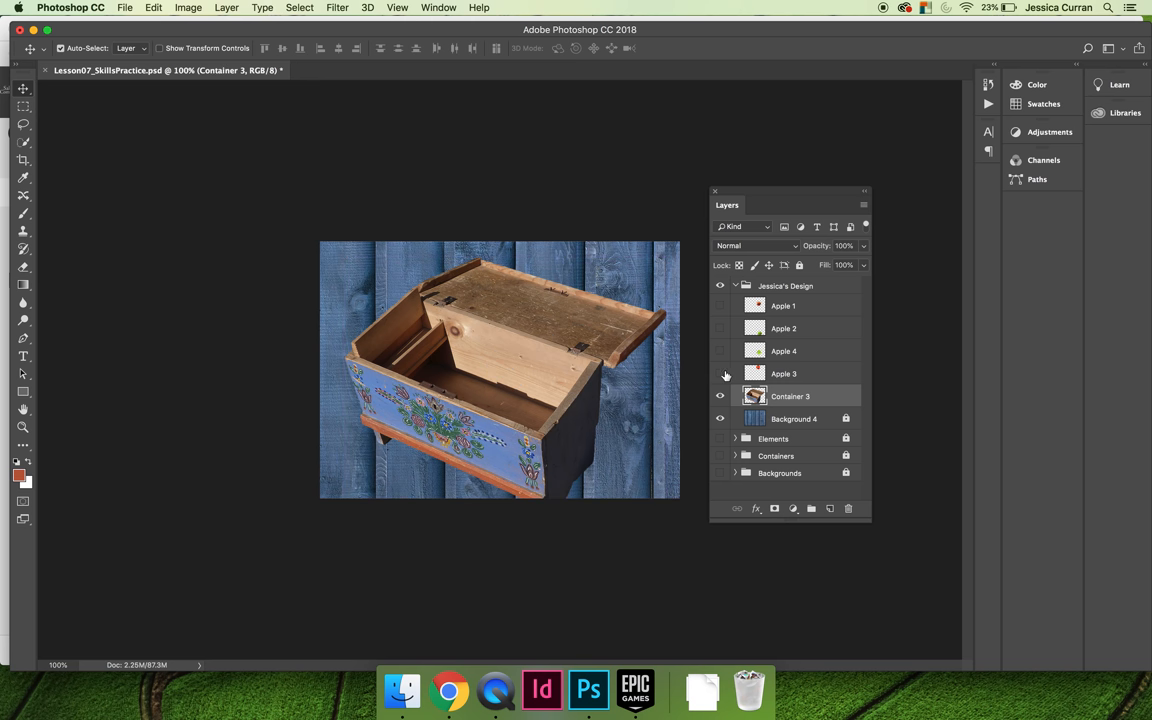
right_click(790, 396)
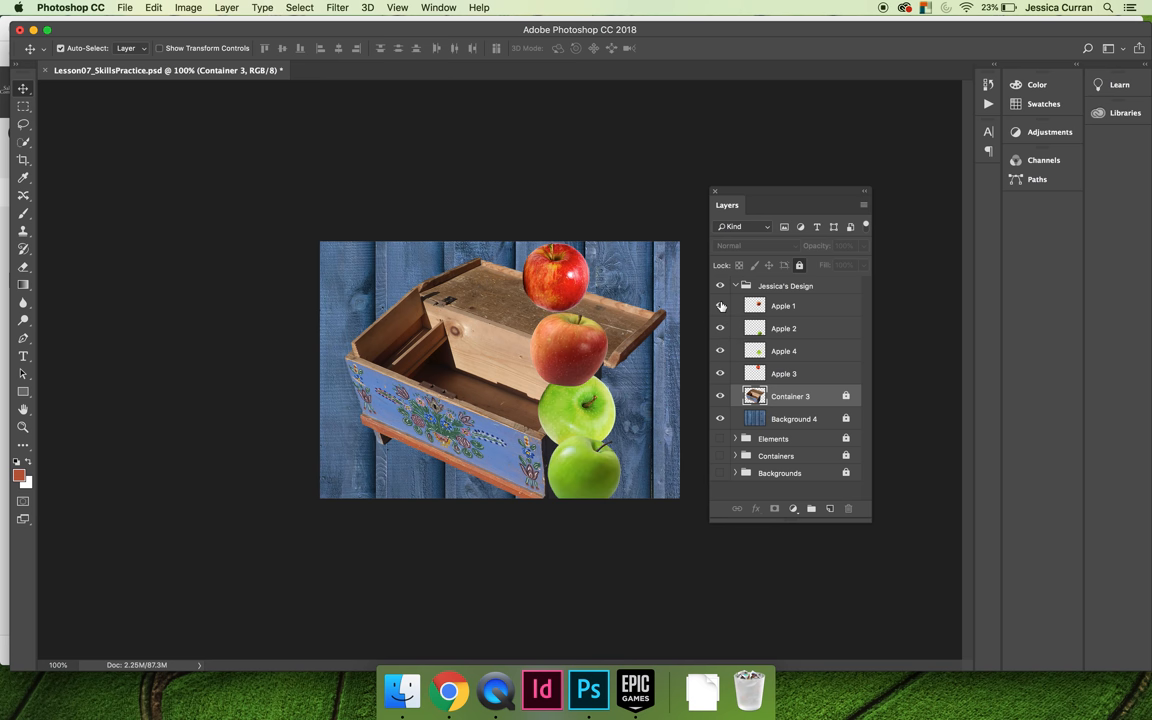
mouse_move(824, 304)
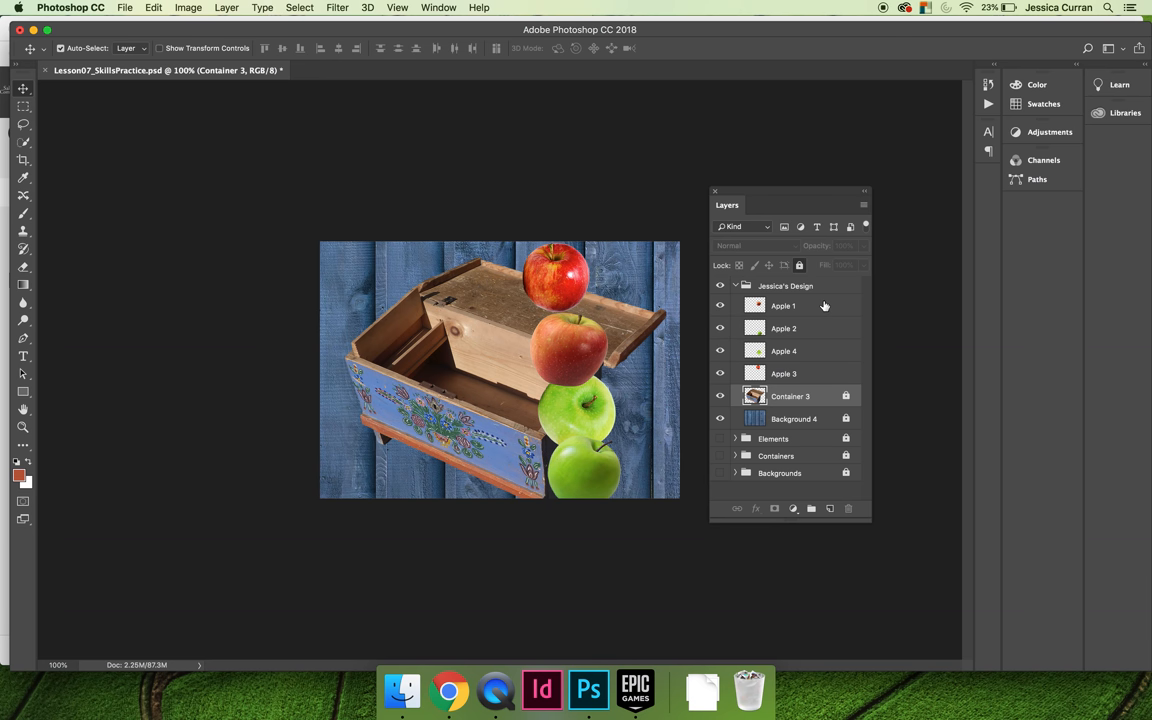
mouse_move(156, 218)
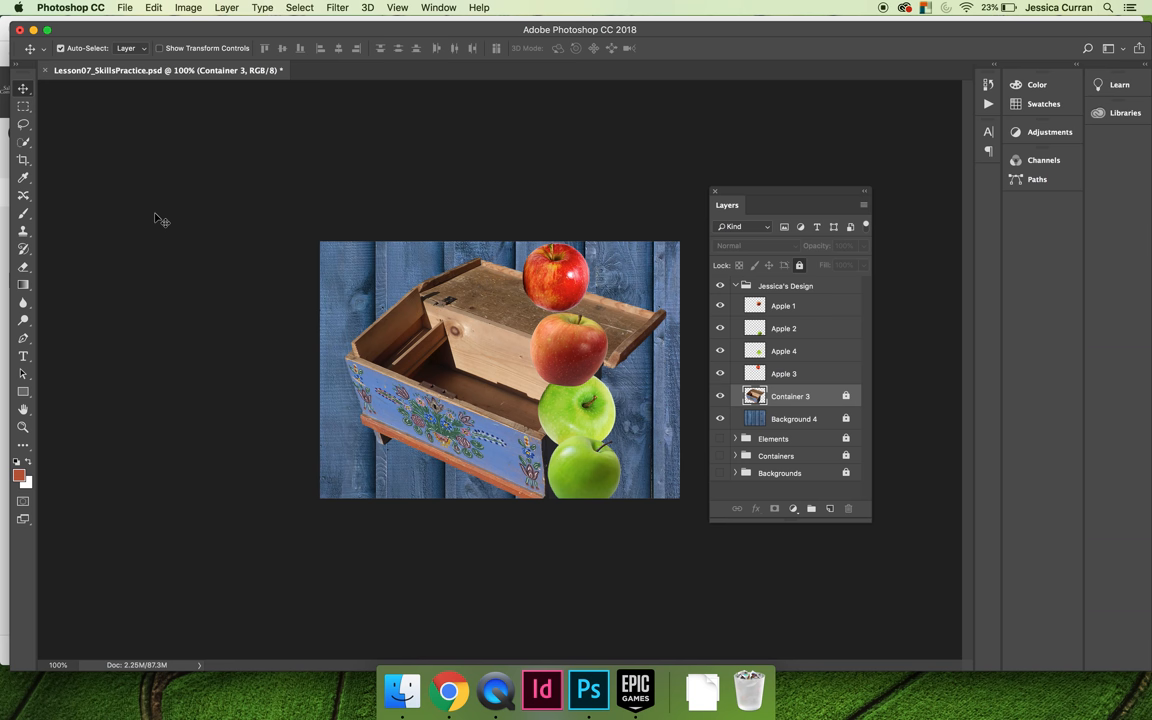
- Switch to the Move tool to drag the apples into the wooden box
left_click(20, 92)
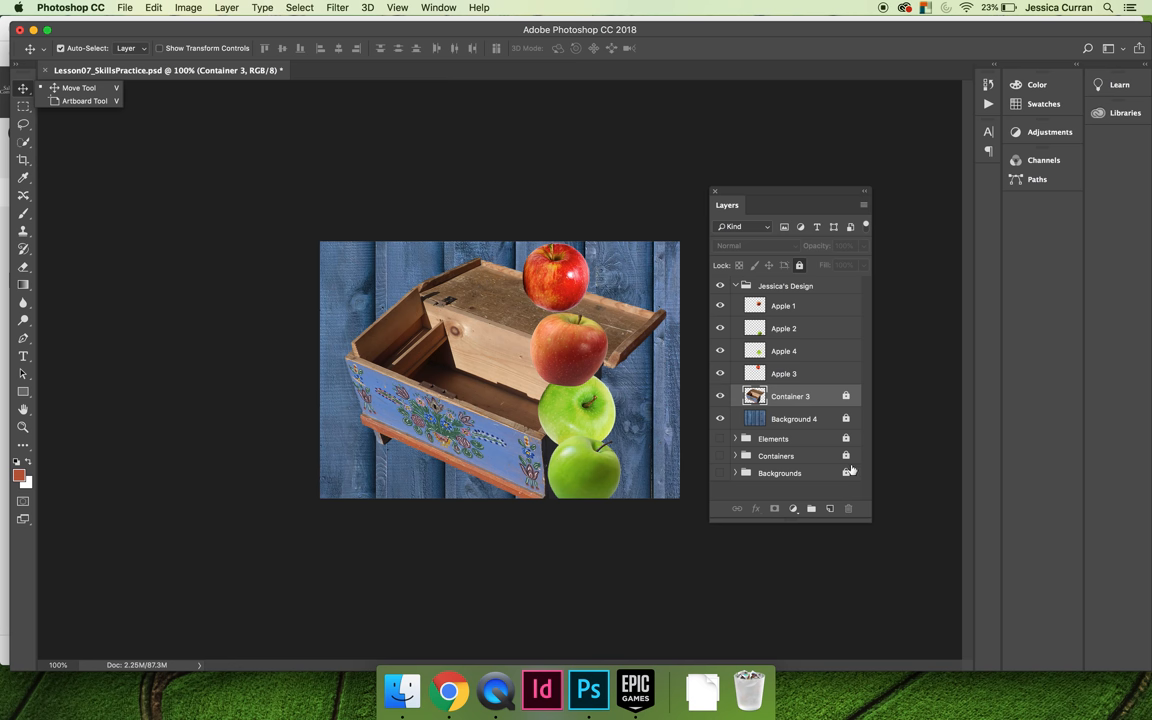
mouse_move(568, 280)
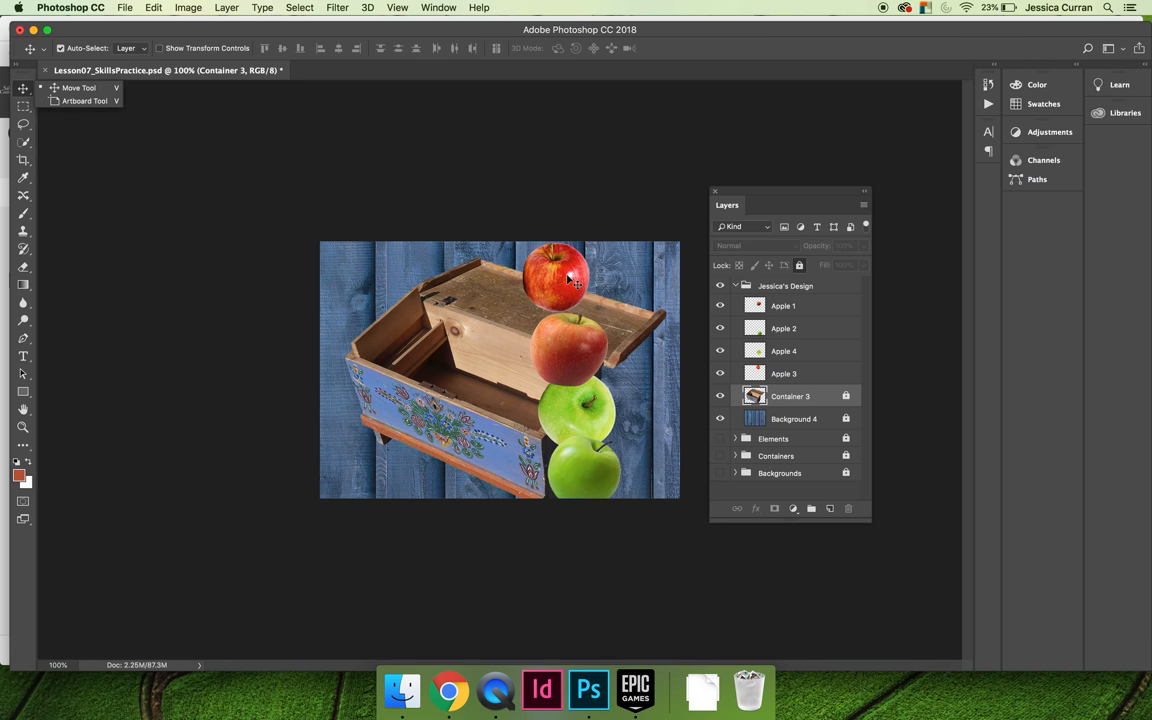
mouse_move(52, 66)
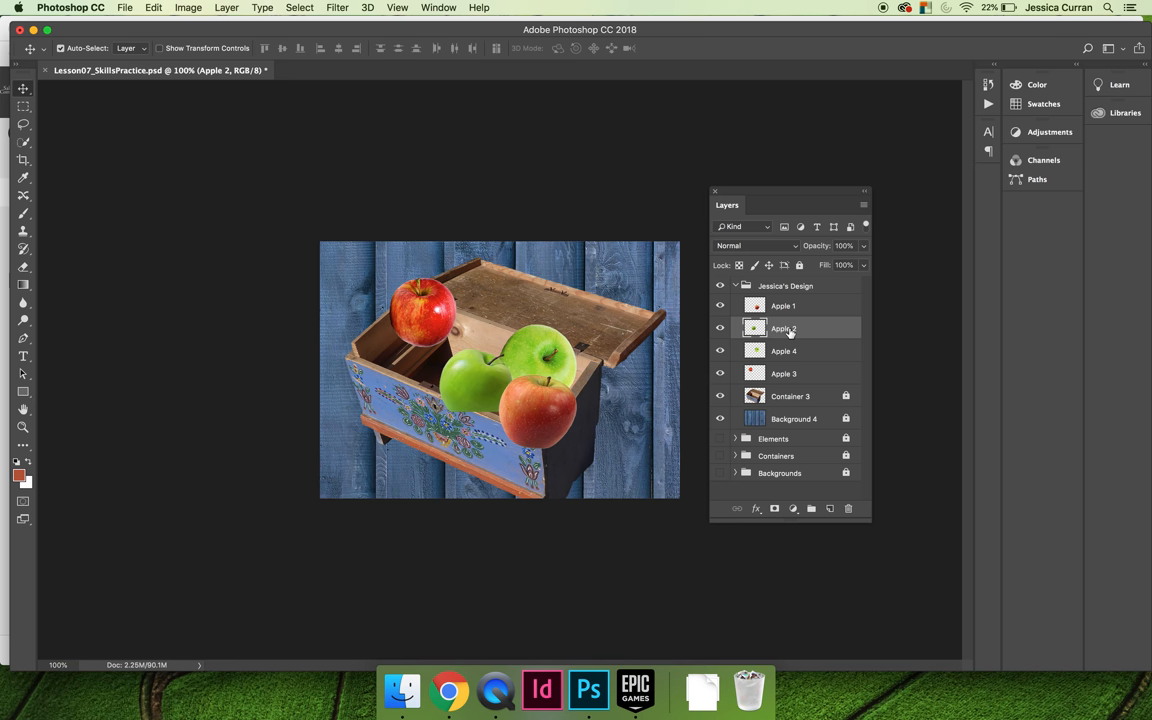
- Duplicate the Apple 2 layer and drag the copy into the box
right_click(784, 328)
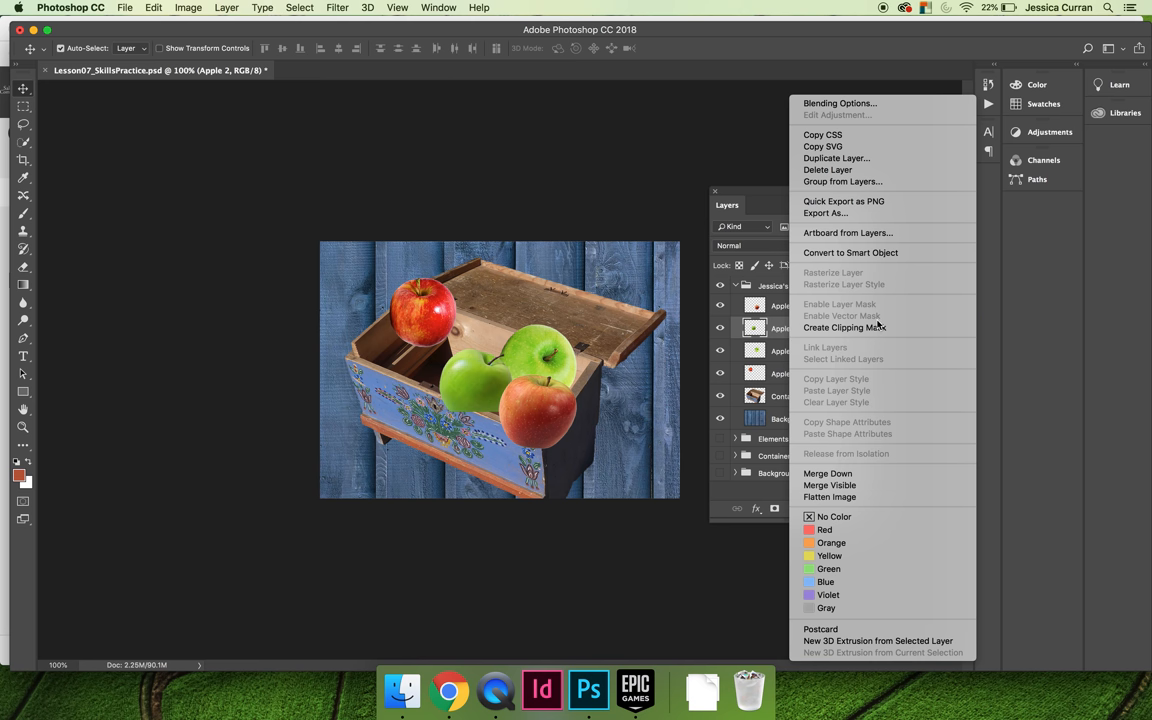
mouse_move(836, 158)
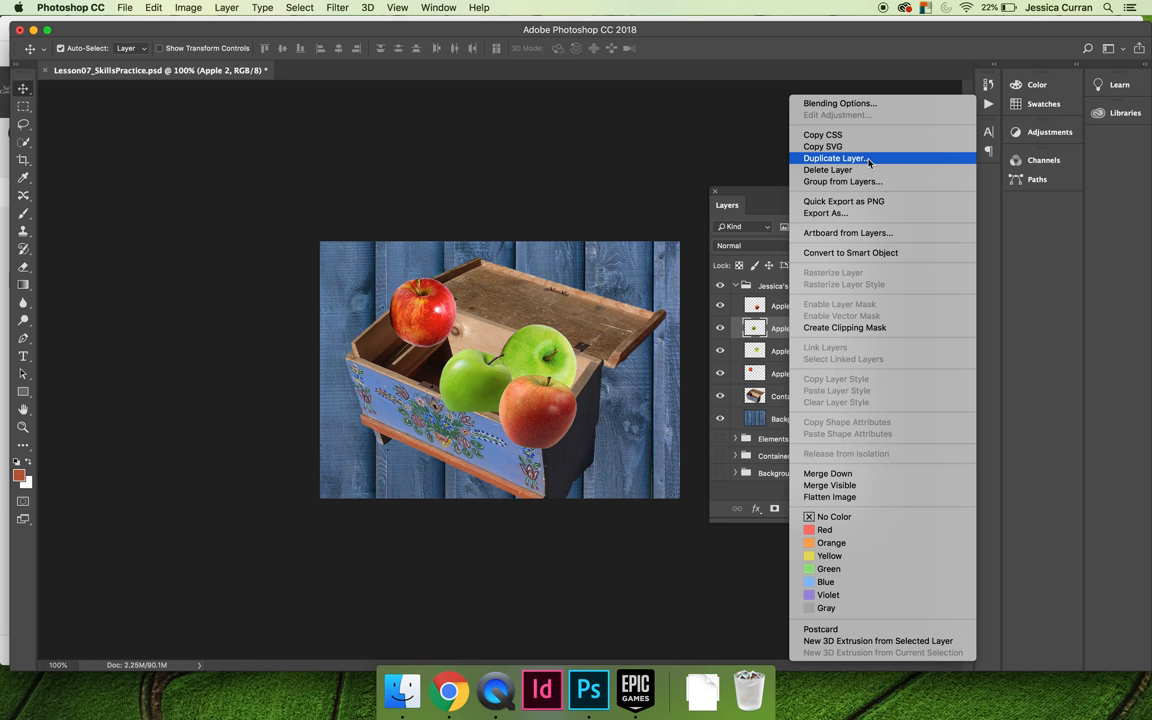
left_click(836, 158)
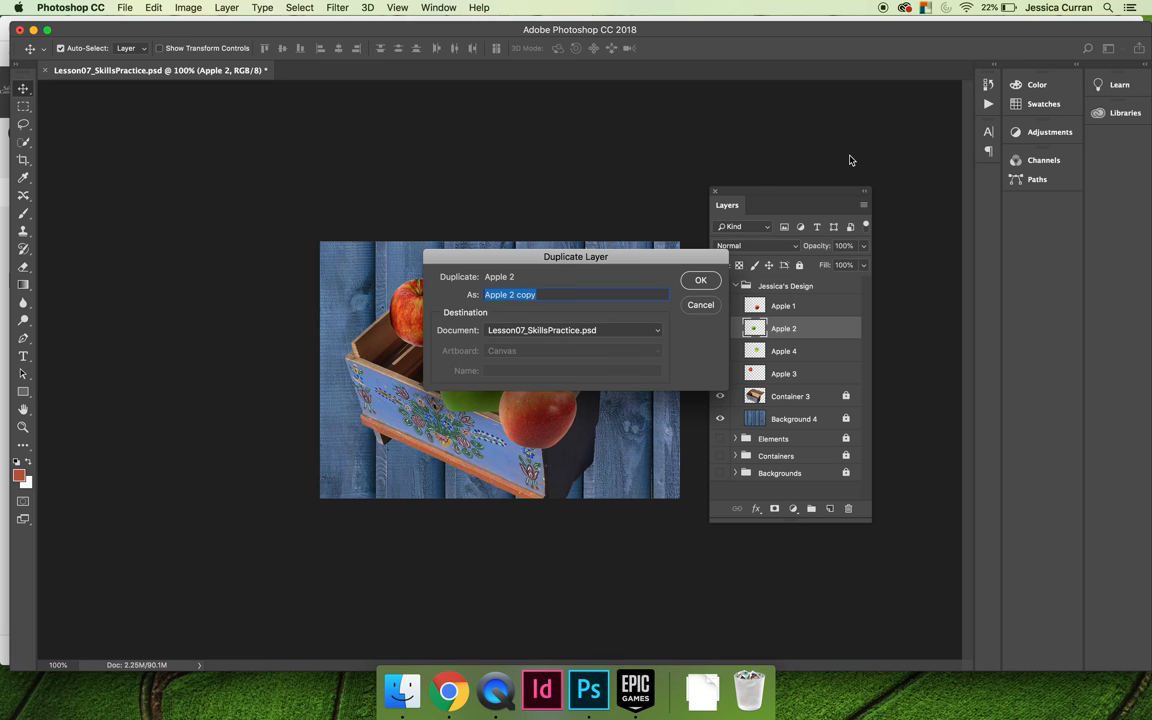
left_click(700, 280)
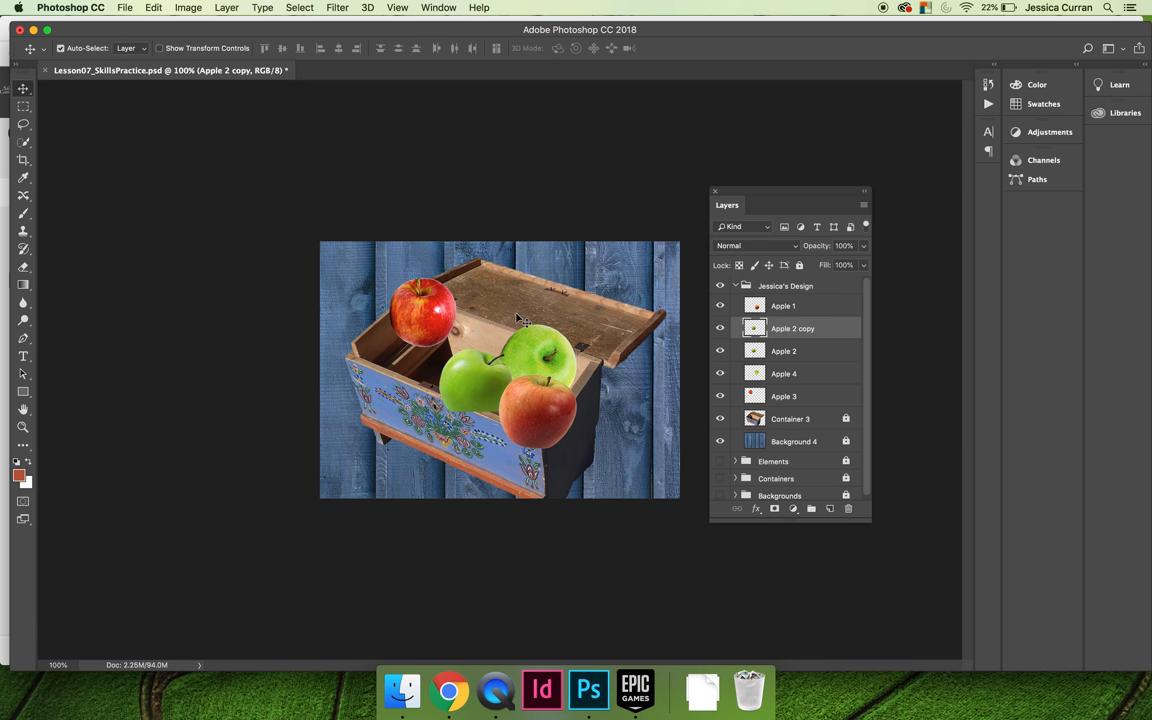
mouse_move(532, 352)
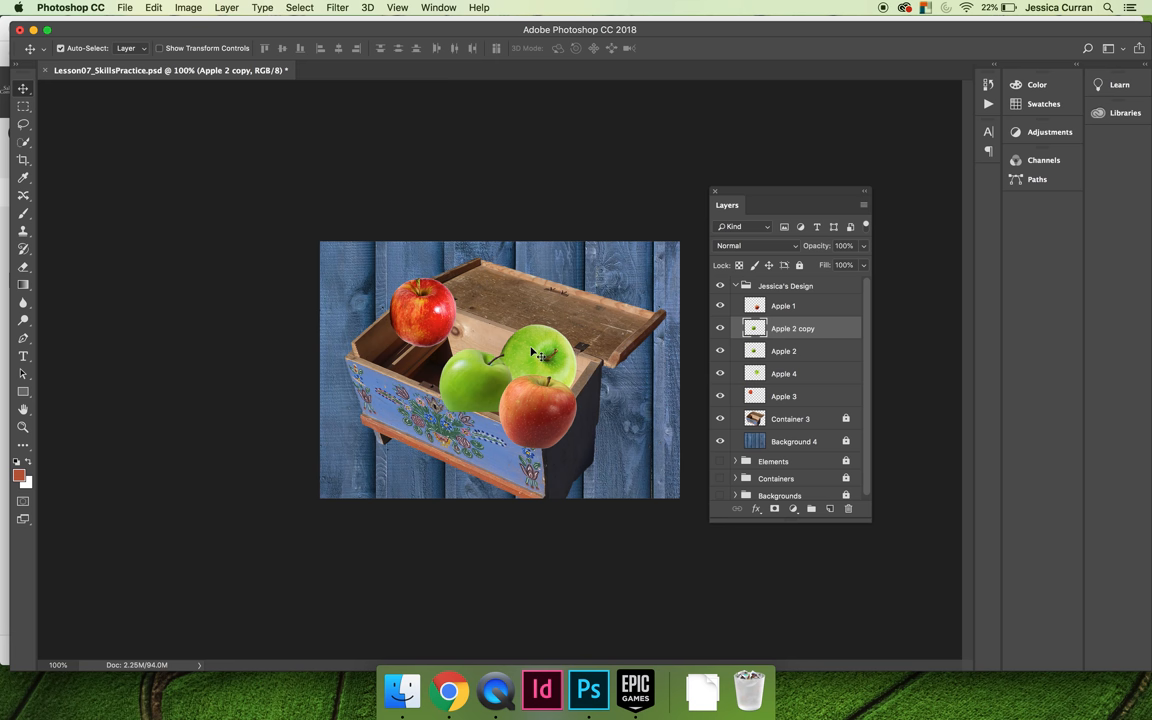
left_click_drag(544, 350, 490, 336)
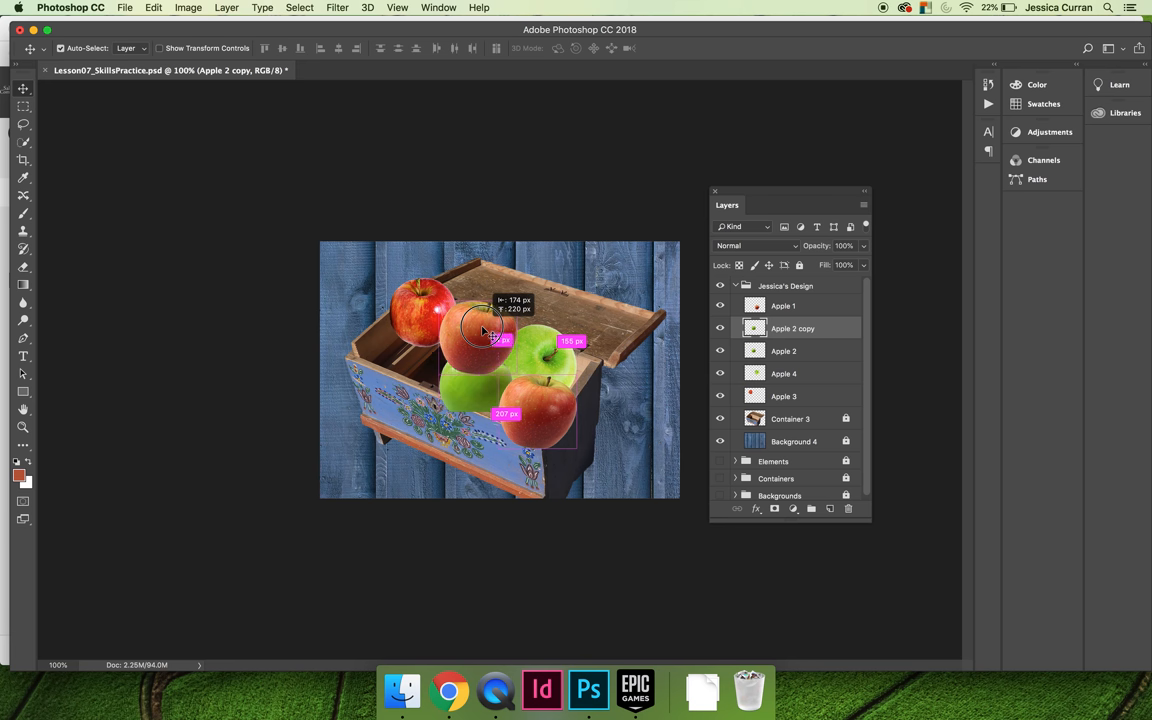